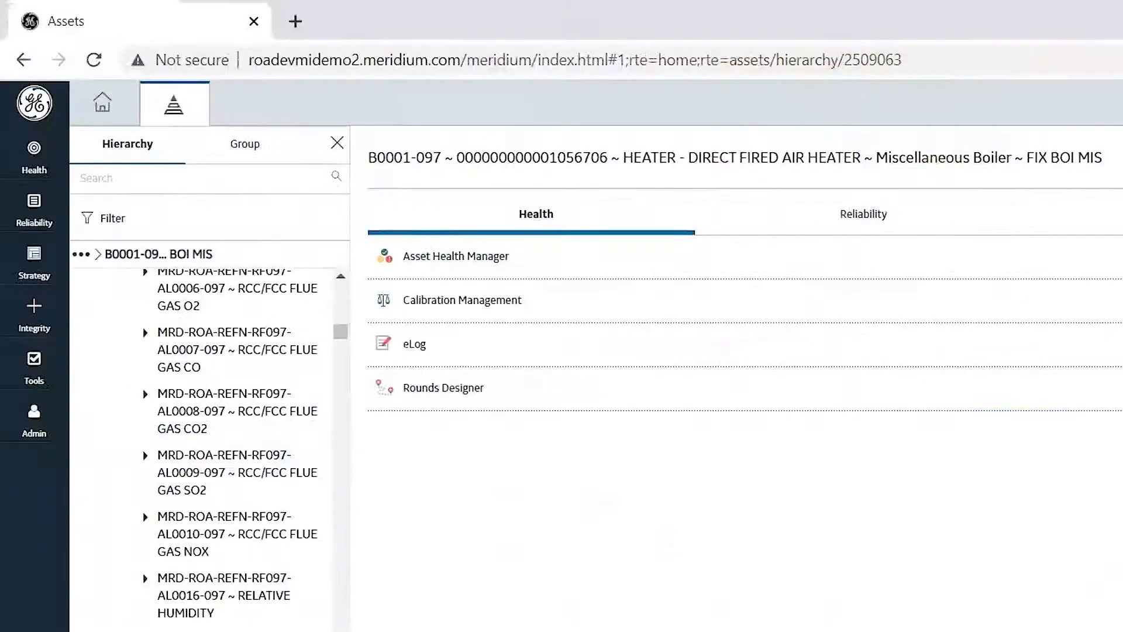
pyautogui.moveTo(441, 193)
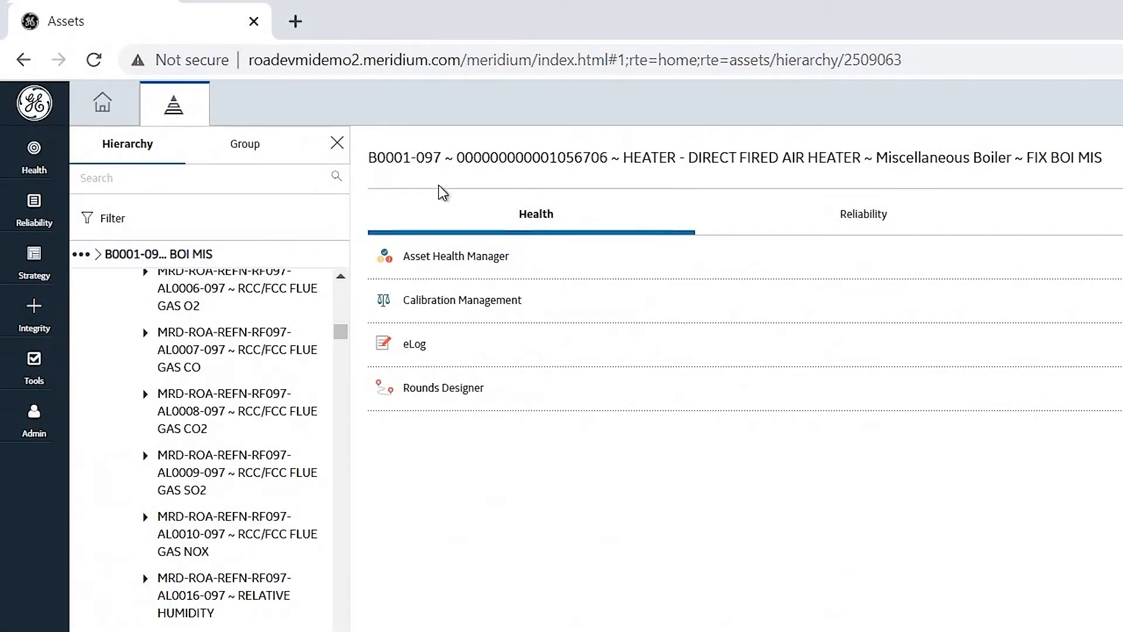
pyautogui.moveTo(510, 202)
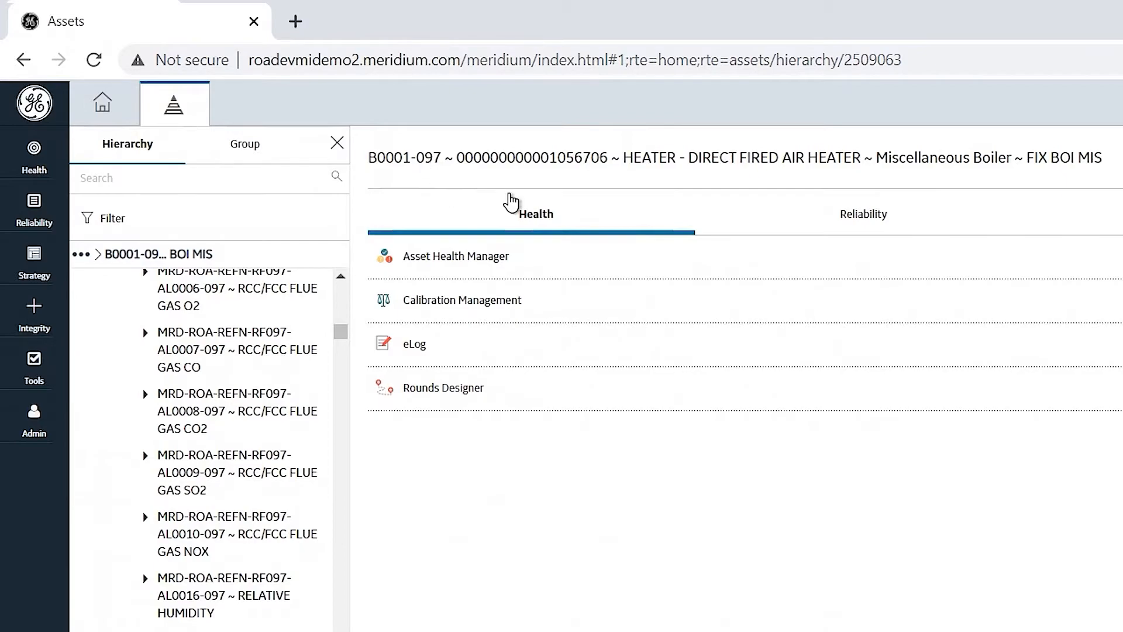
pyautogui.moveTo(438, 194)
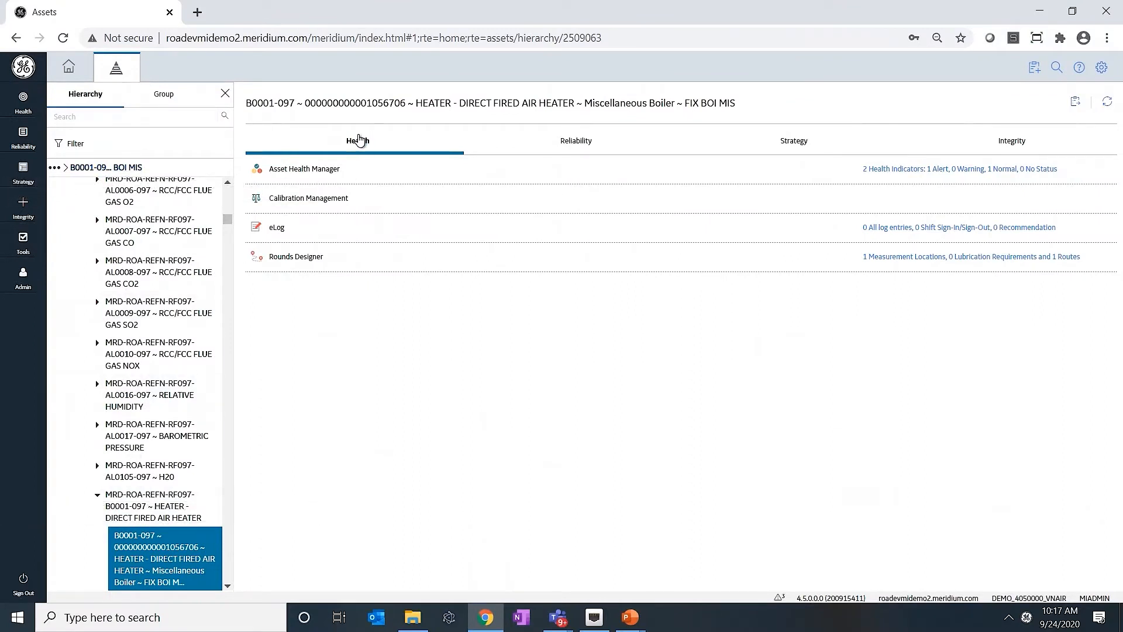
pyautogui.moveTo(355, 169)
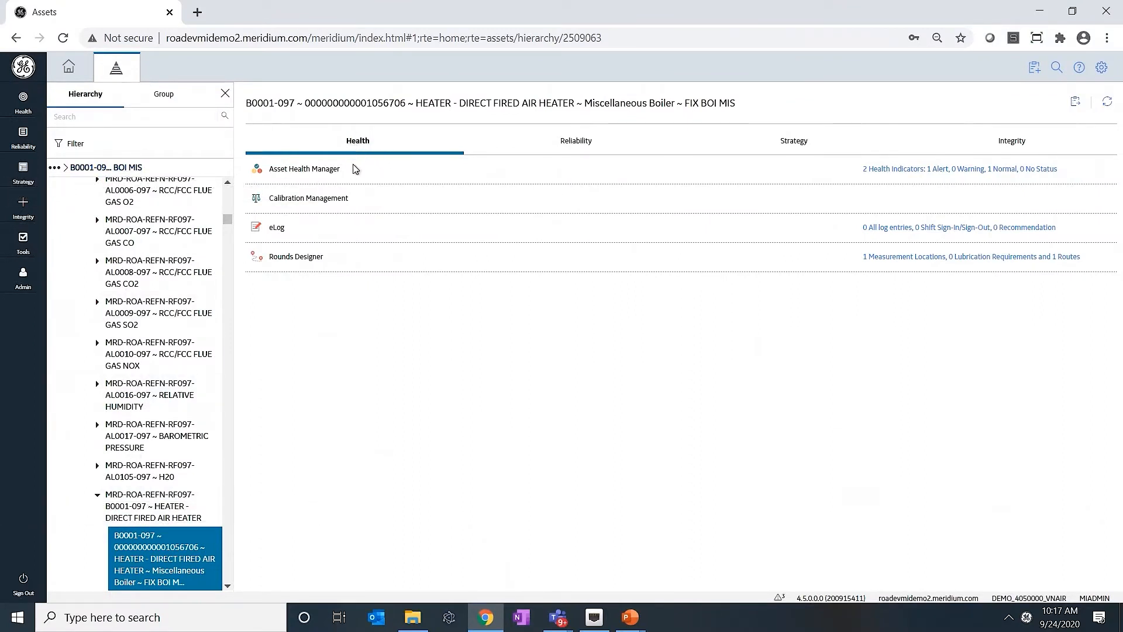
pyautogui.moveTo(344, 177)
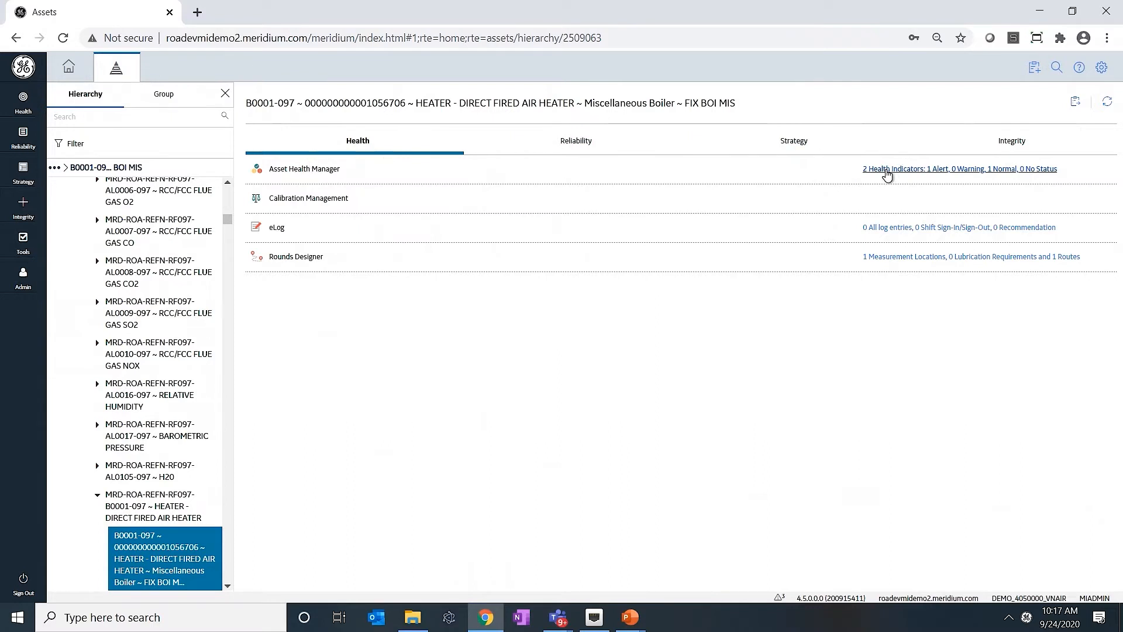
# - Show the heater's Health Summary with its two indicators, one alert and one warning
pyautogui.click(959, 169)
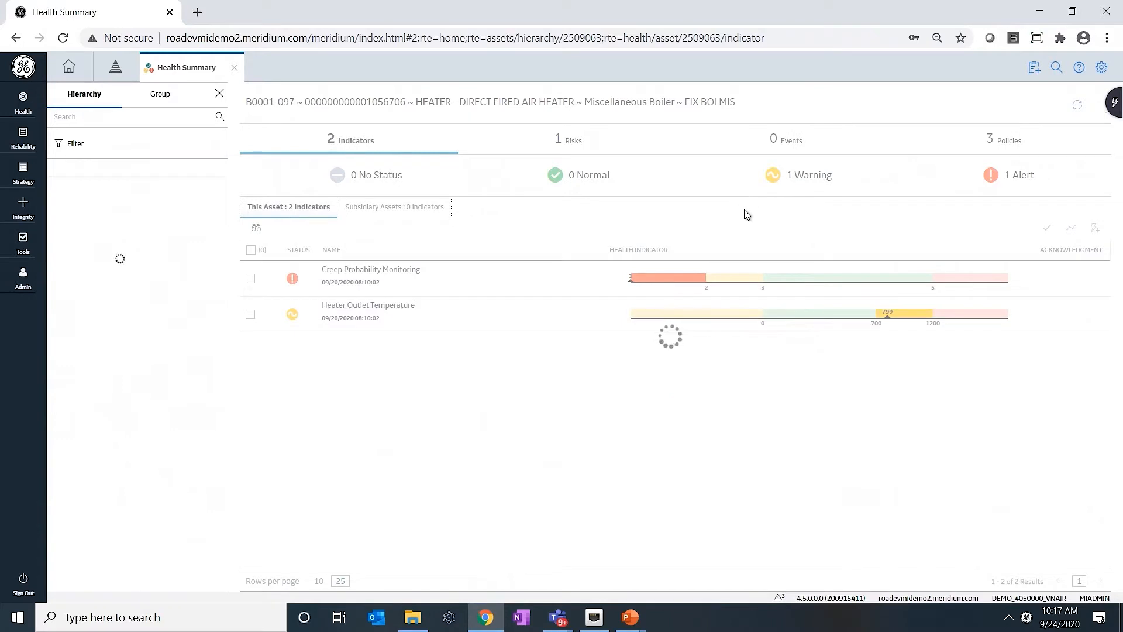
pyautogui.moveTo(655, 118)
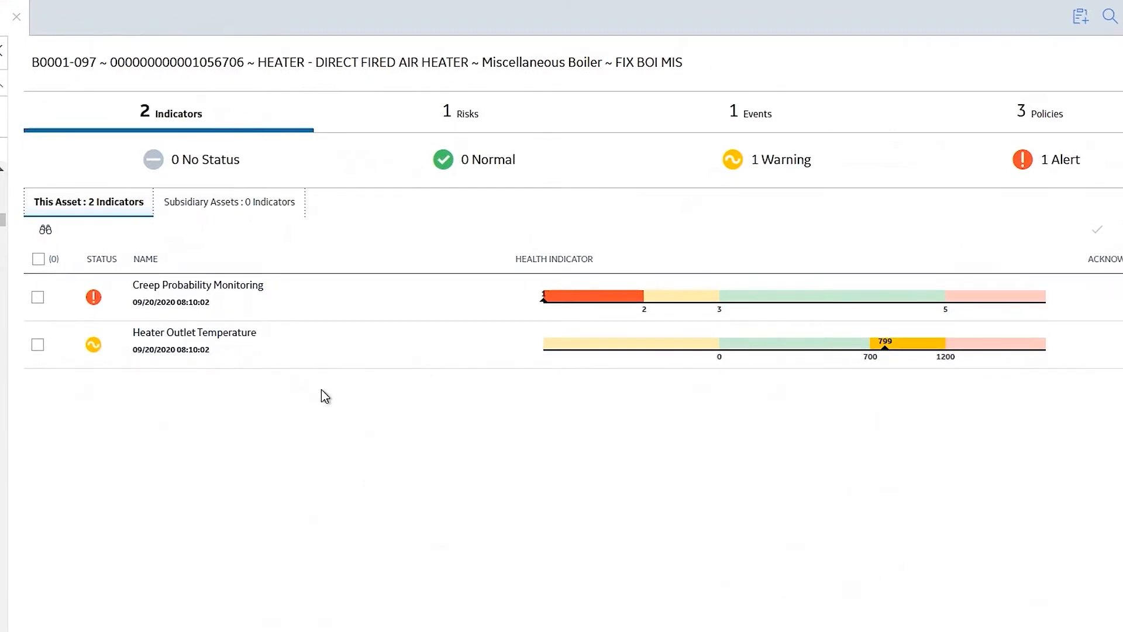
pyautogui.moveTo(321, 391)
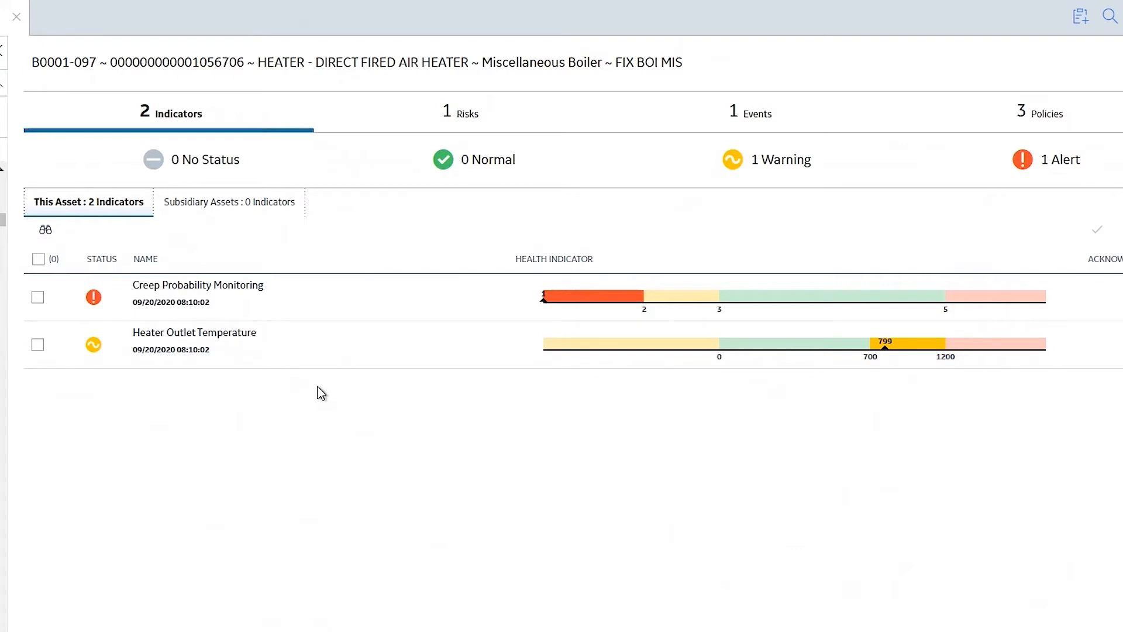
pyautogui.moveTo(313, 380)
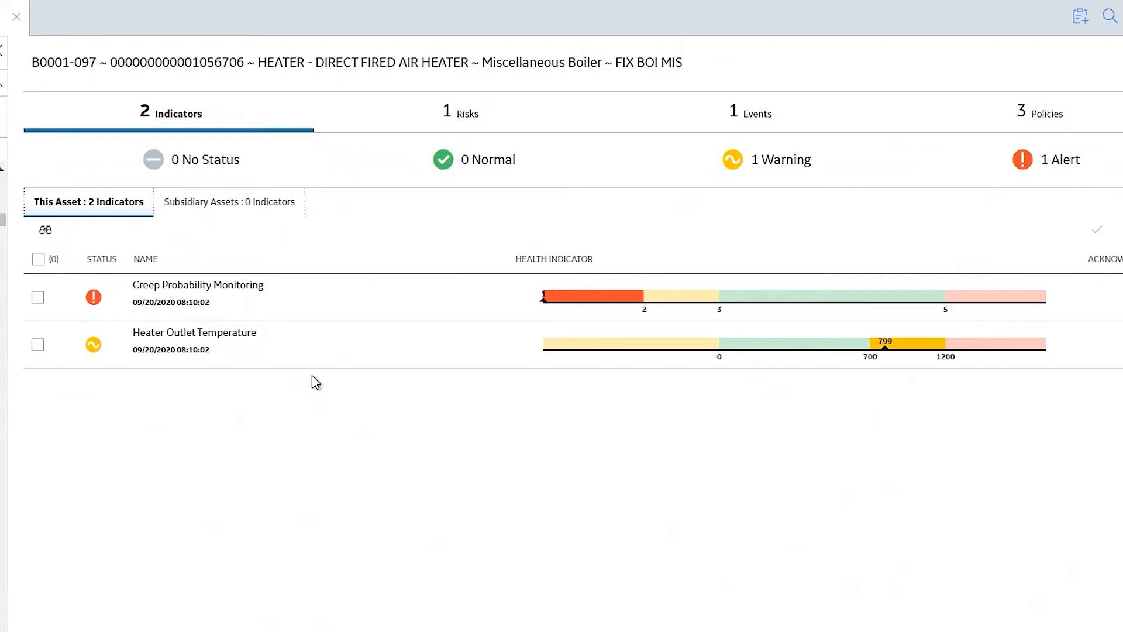
pyautogui.moveTo(692, 401)
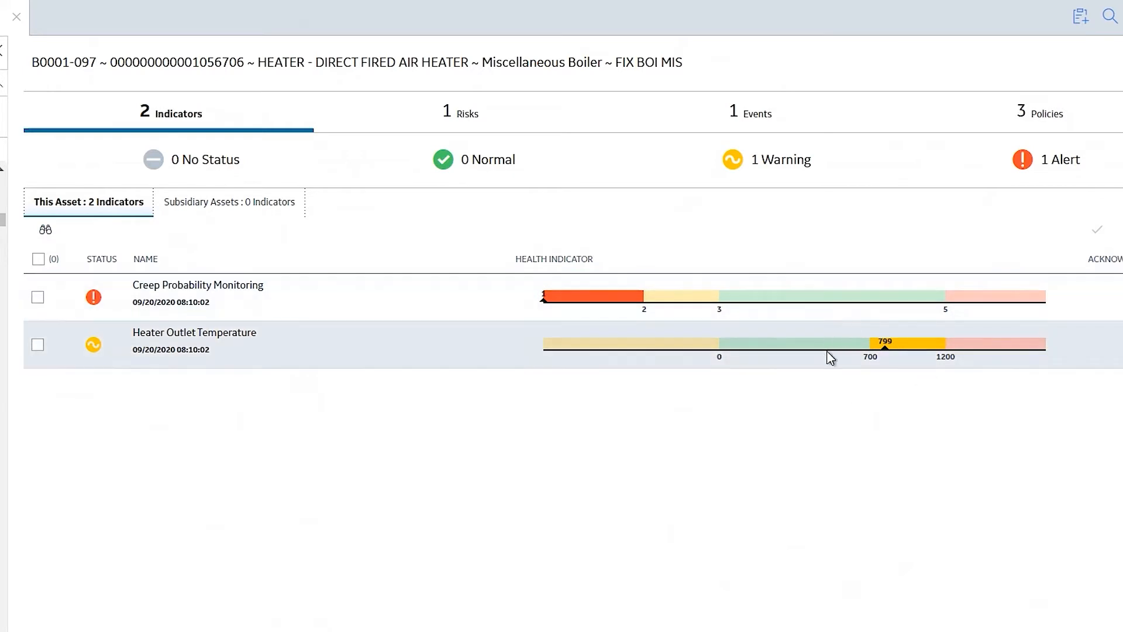
pyautogui.moveTo(911, 363)
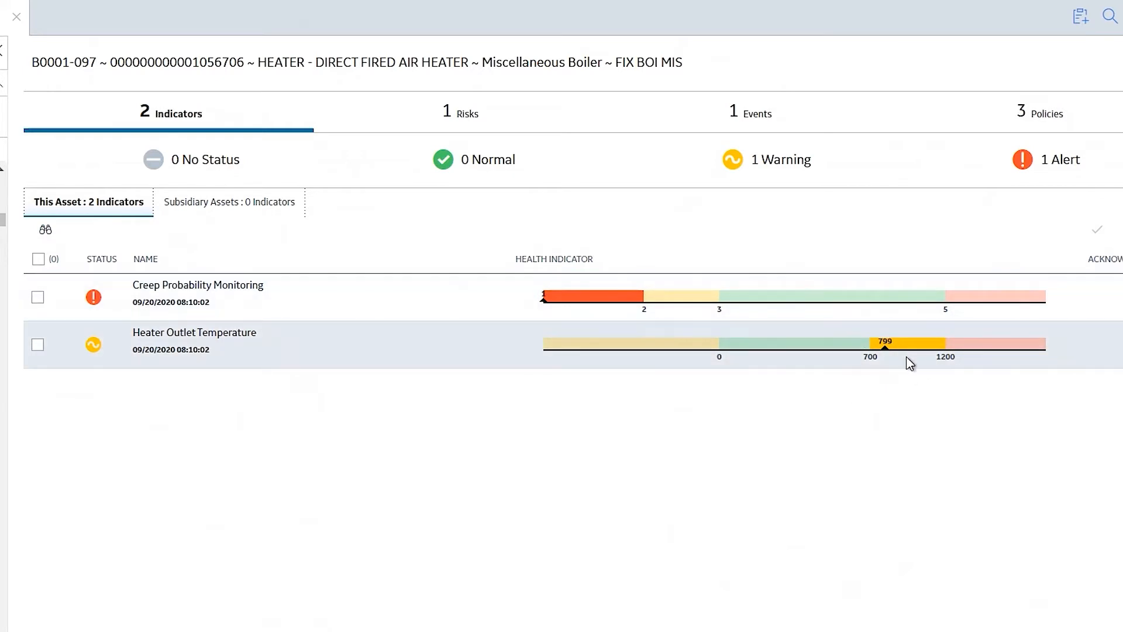
pyautogui.moveTo(893, 379)
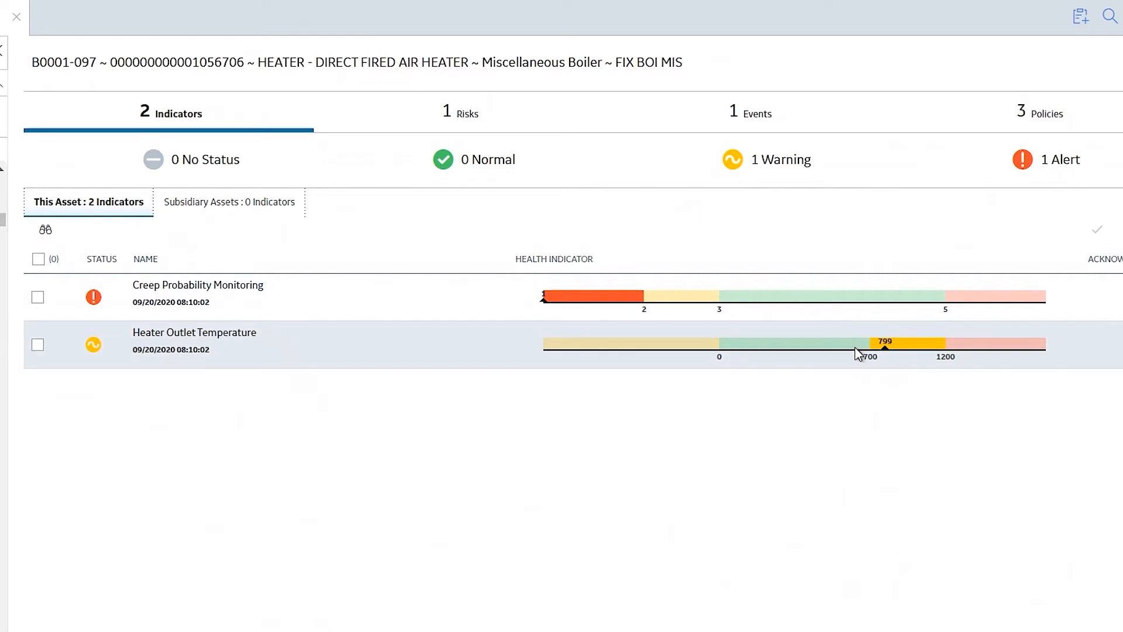
pyautogui.moveTo(820, 339)
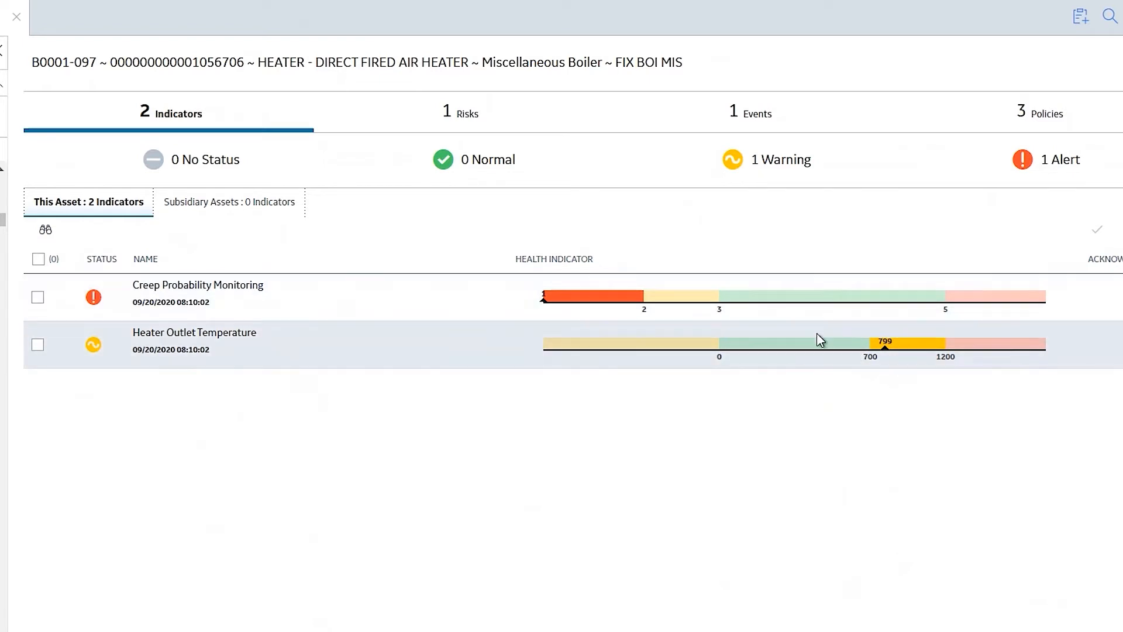
pyautogui.moveTo(895, 366)
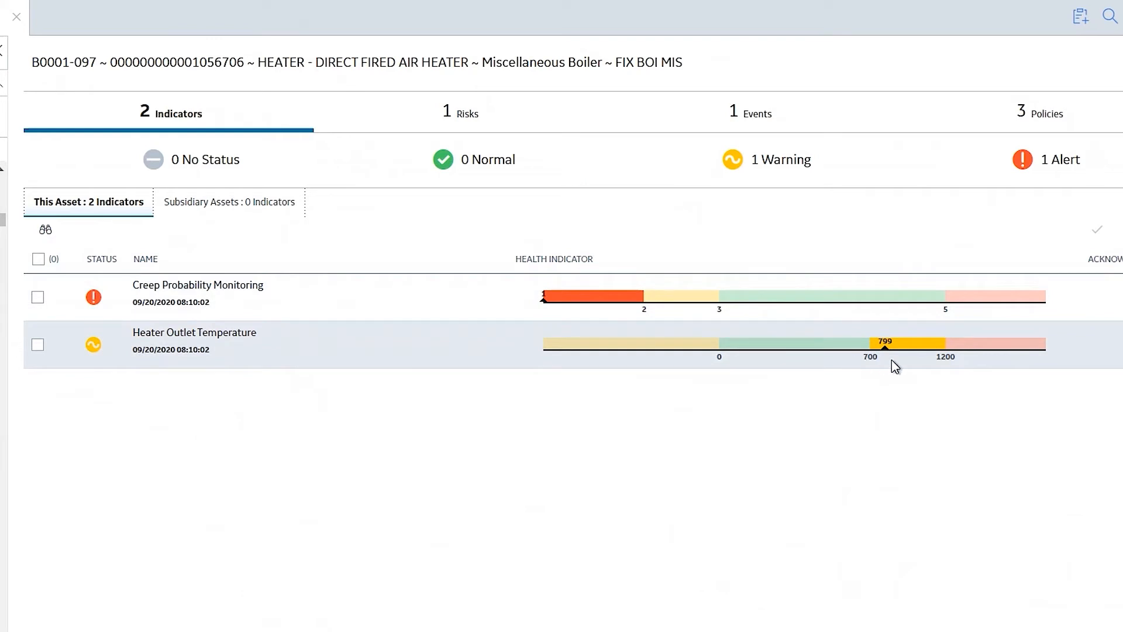
pyautogui.moveTo(949, 357)
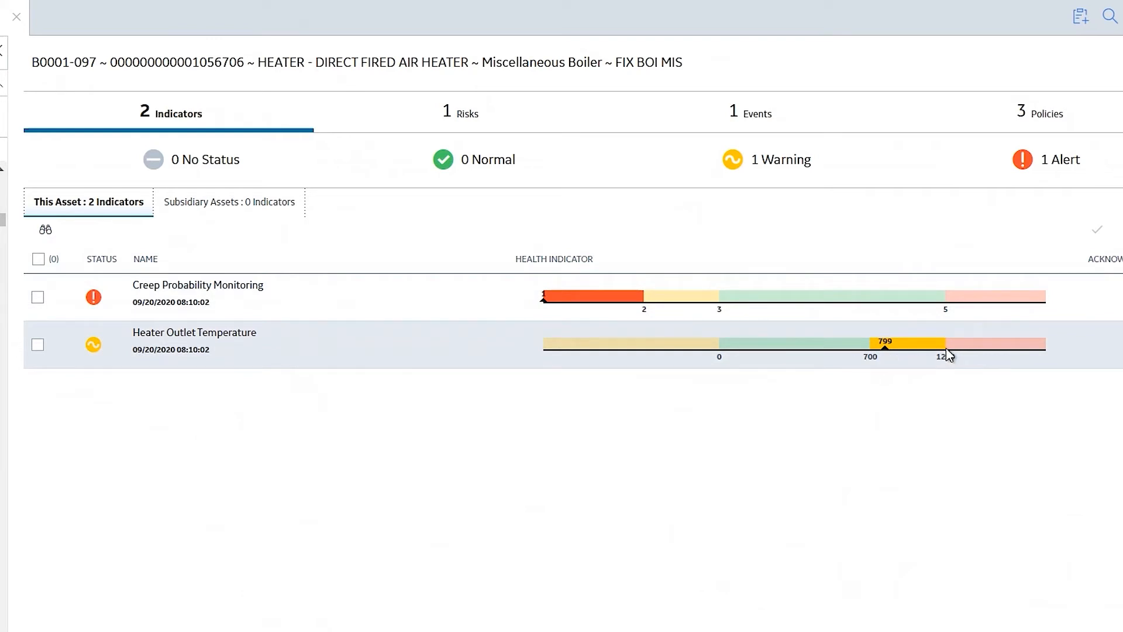
pyautogui.moveTo(1003, 351)
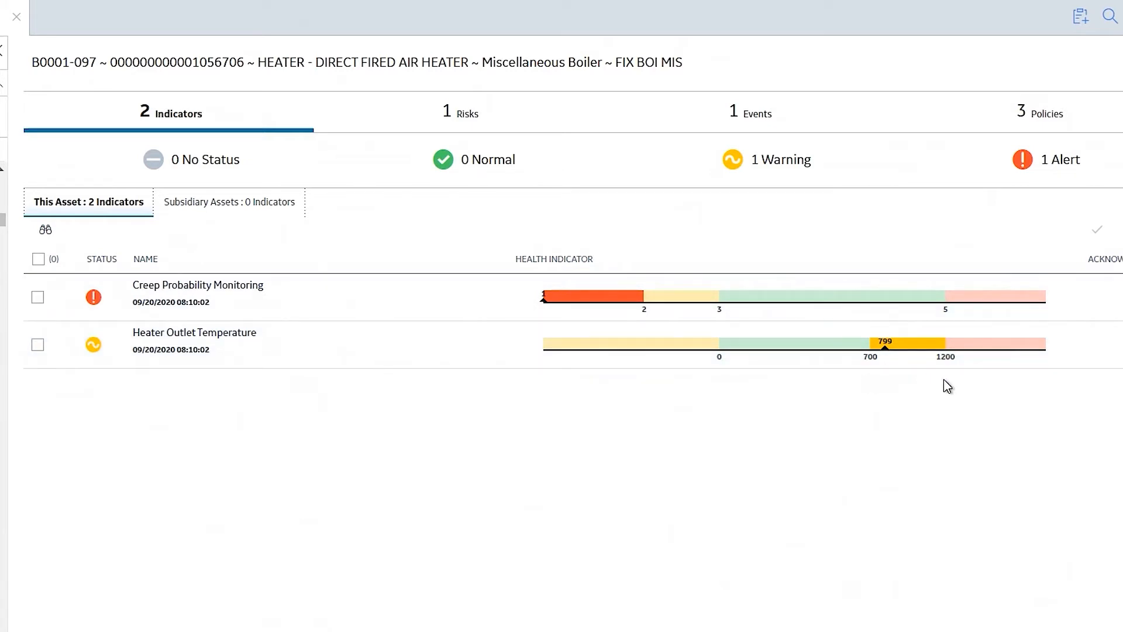
pyautogui.moveTo(885, 343)
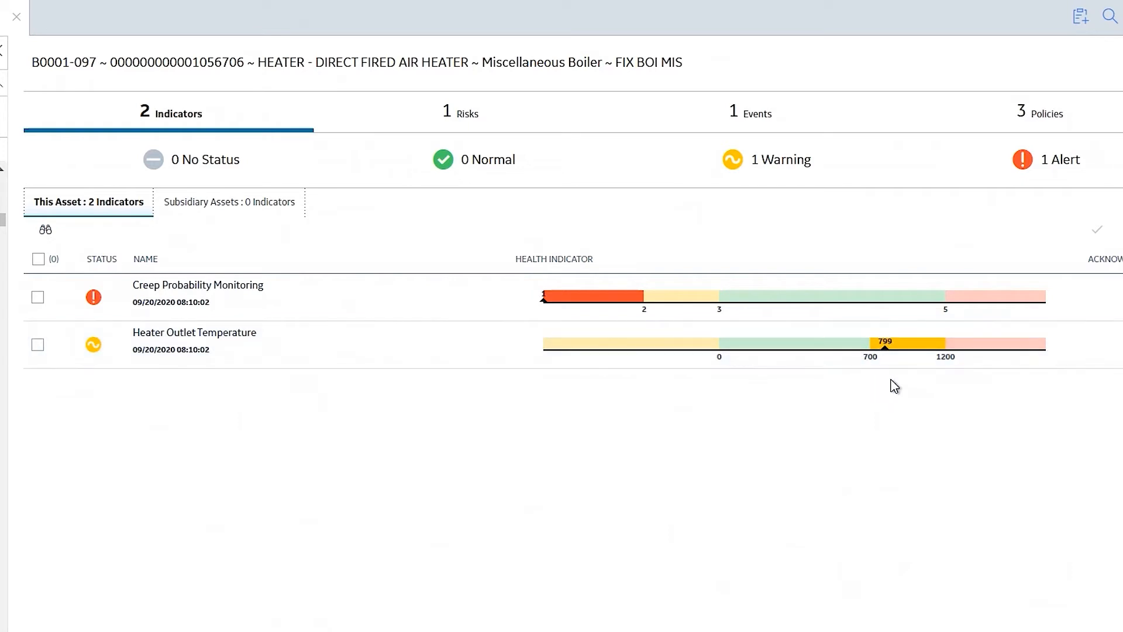
pyautogui.moveTo(928, 365)
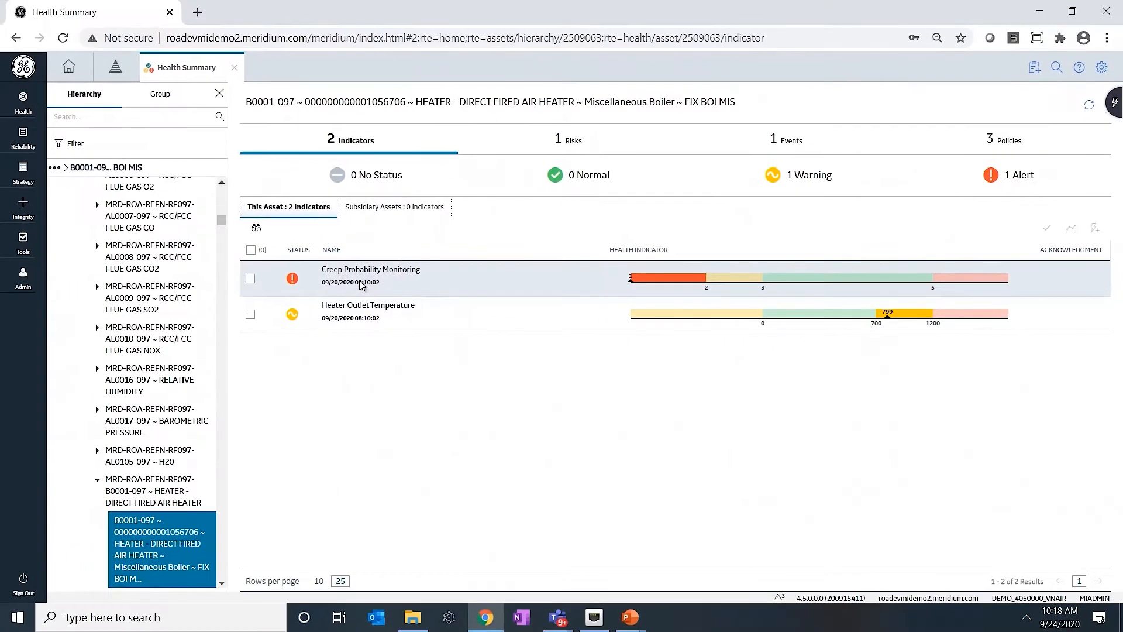
# - From the heater's Policies list, bring up the Creep Monitoring Policy details
pyautogui.click(1007, 140)
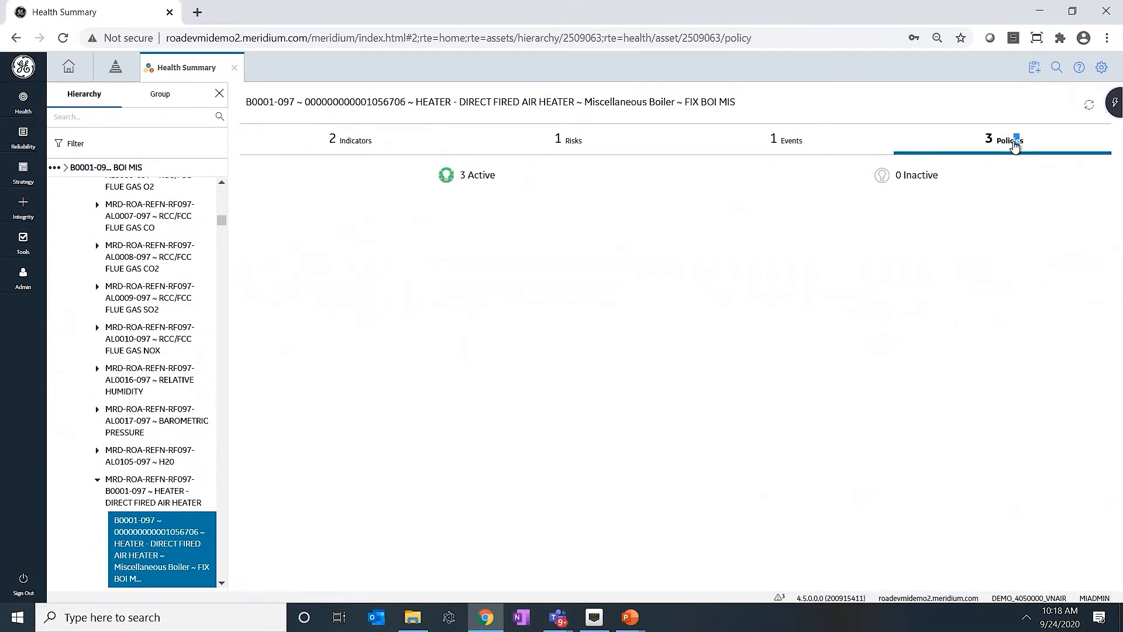
pyautogui.click(1010, 139)
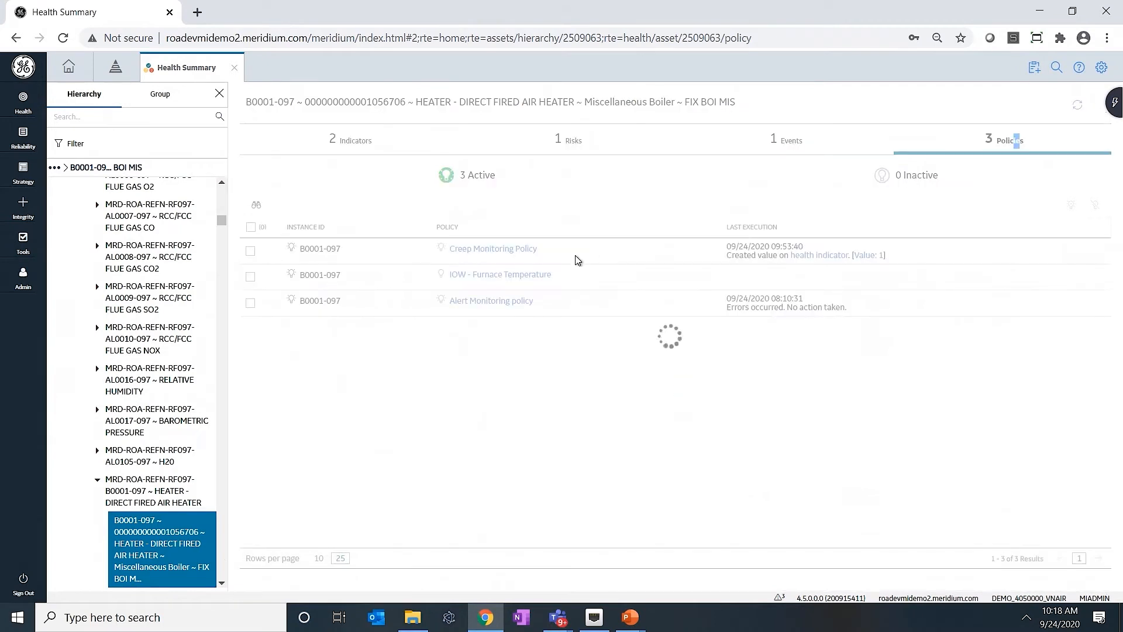
pyautogui.moveTo(493, 248)
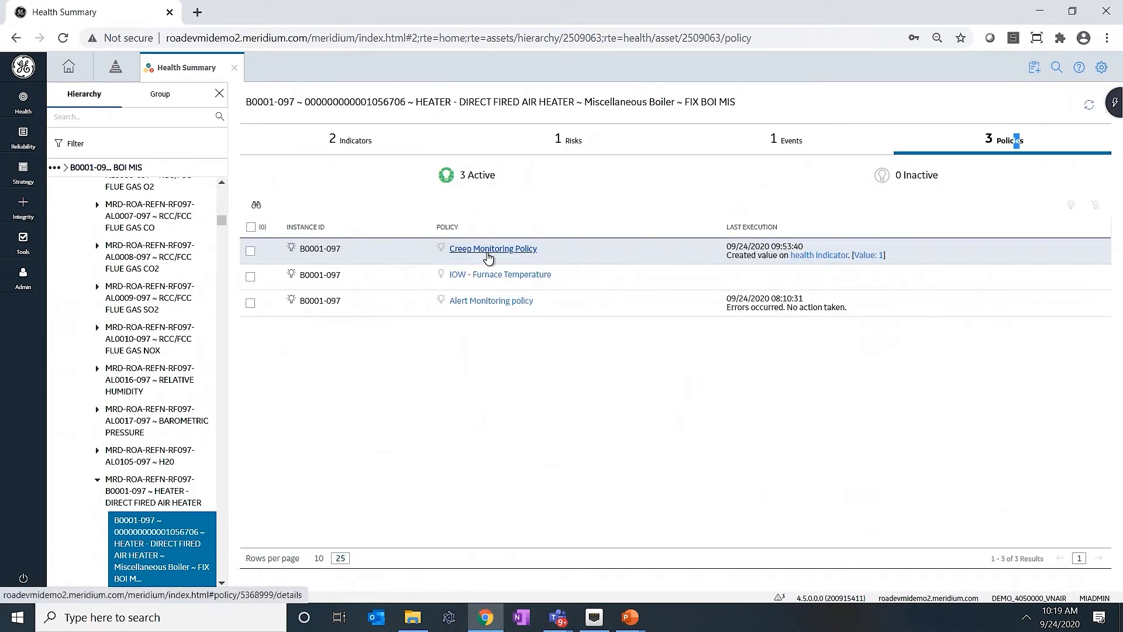
pyautogui.click(492, 248)
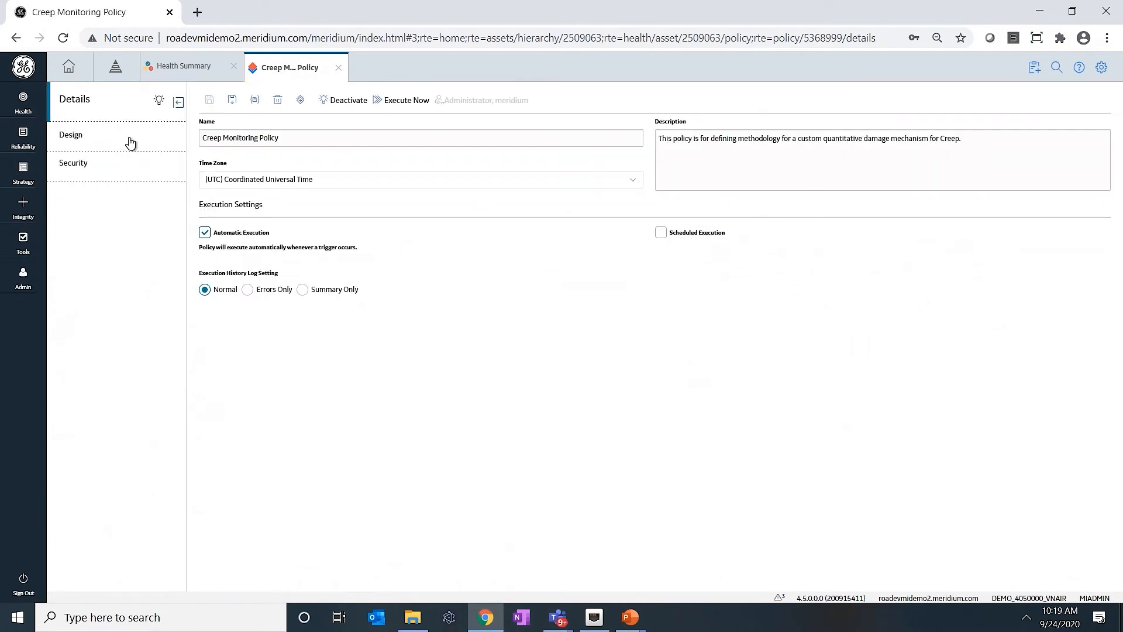
# - View the Creep Monitoring Policy's design diagram with temperature, age and creep probability logic
pyautogui.click(70, 134)
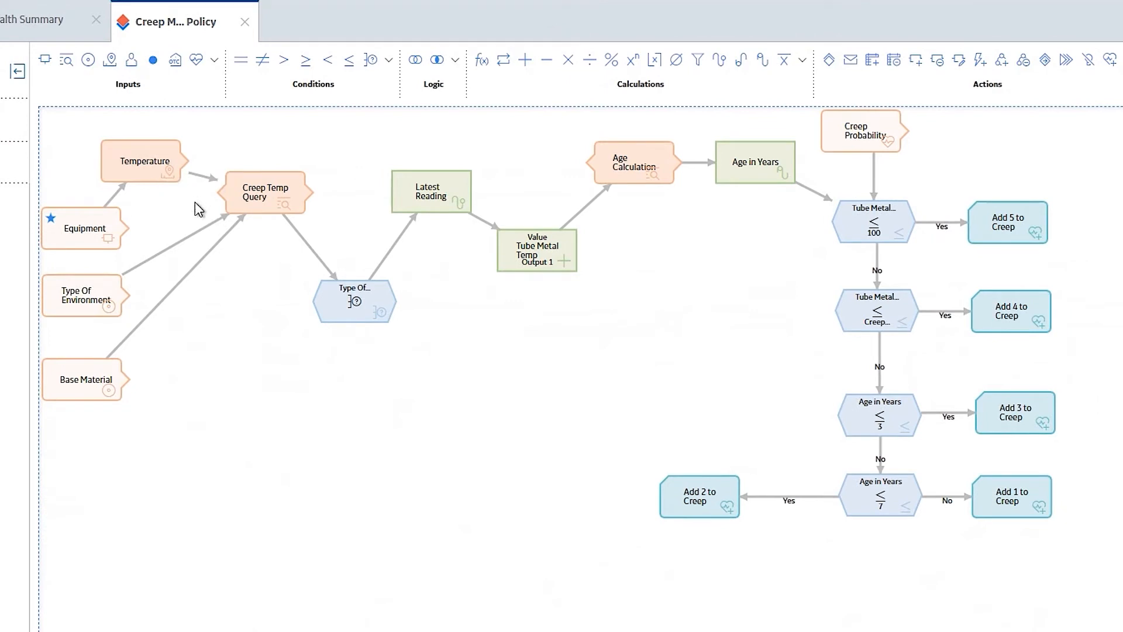
pyautogui.moveTo(311, 197)
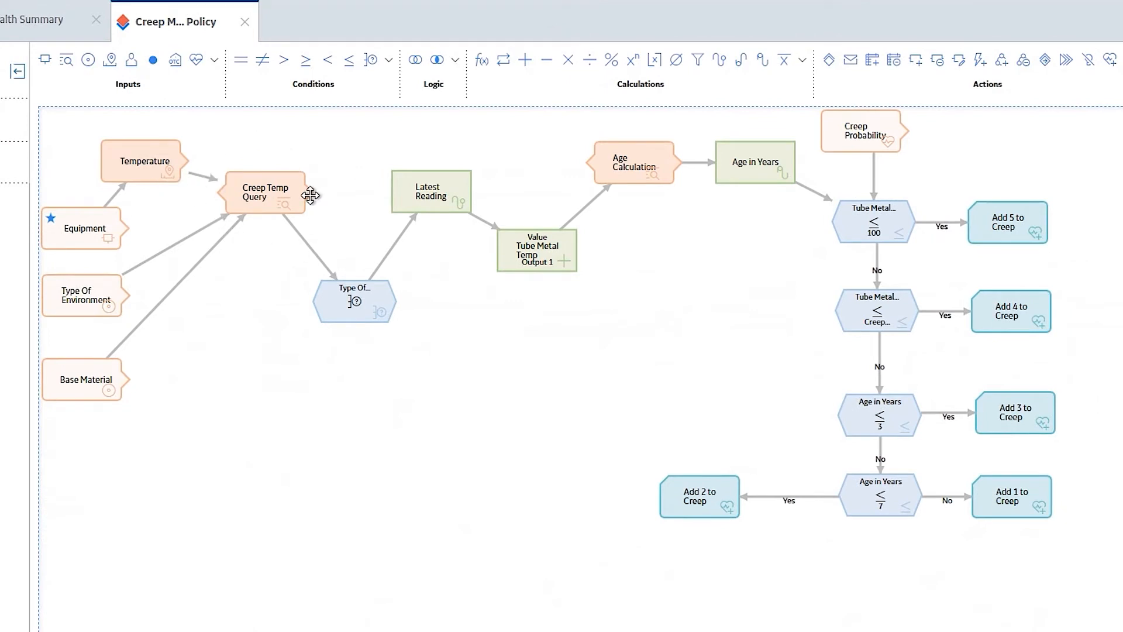
pyautogui.moveTo(551, 283)
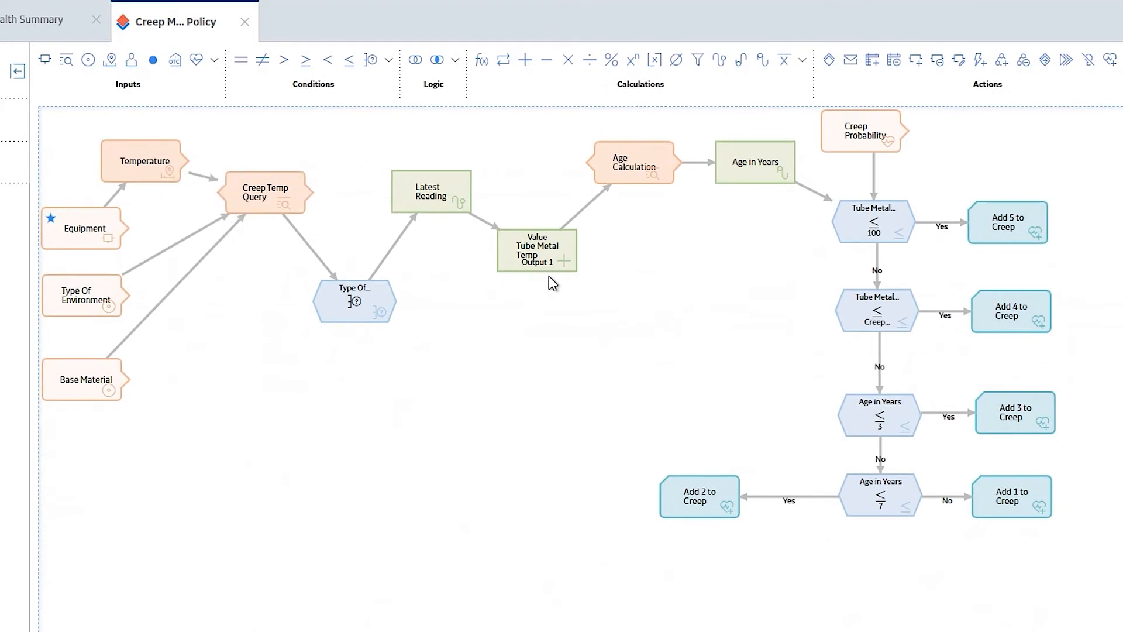
pyautogui.moveTo(888, 236)
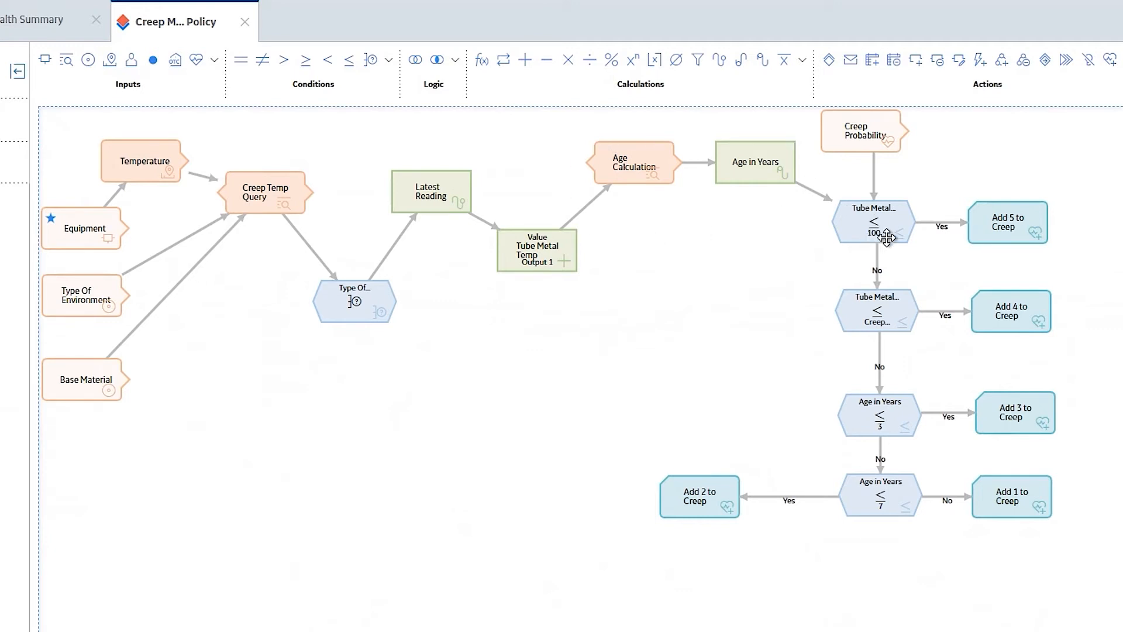
pyautogui.moveTo(924, 352)
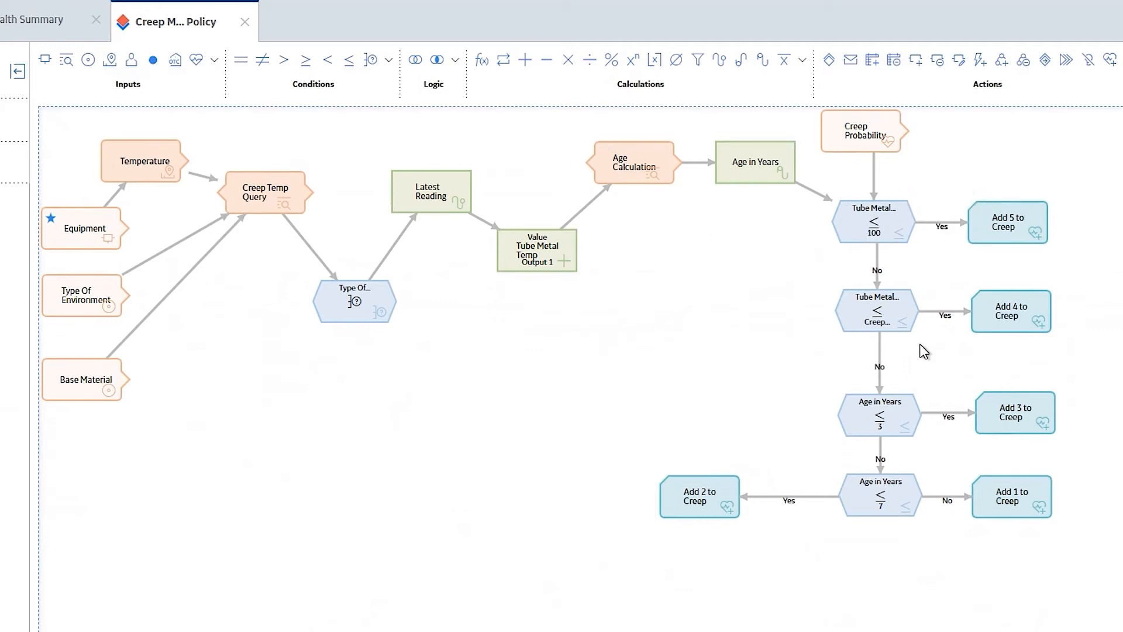
pyautogui.moveTo(621, 500)
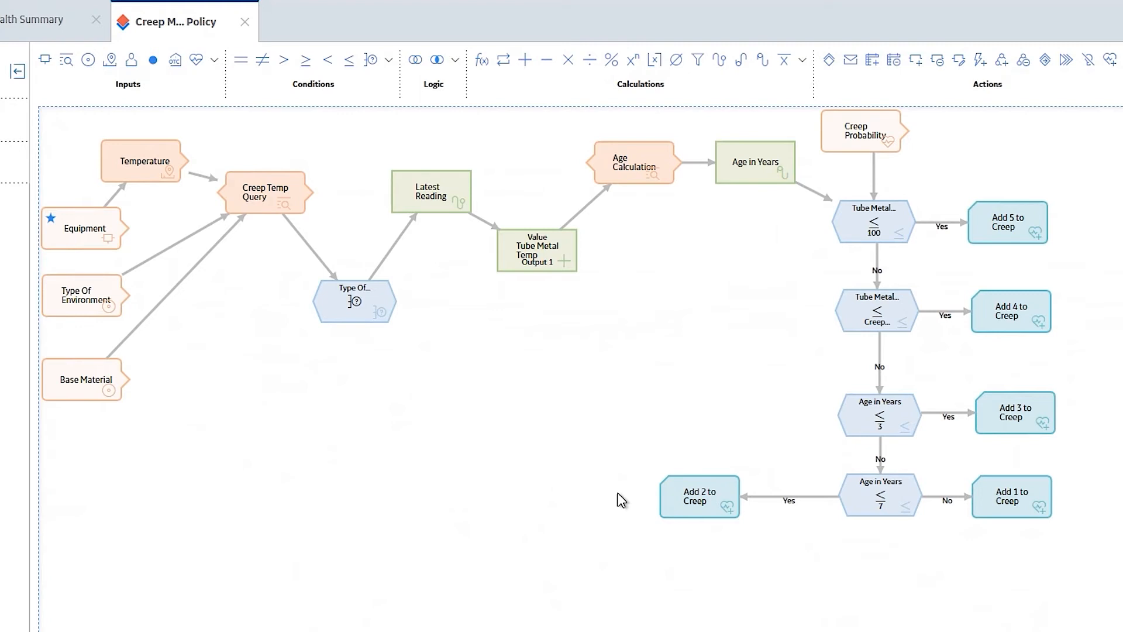
pyautogui.moveTo(384, 449)
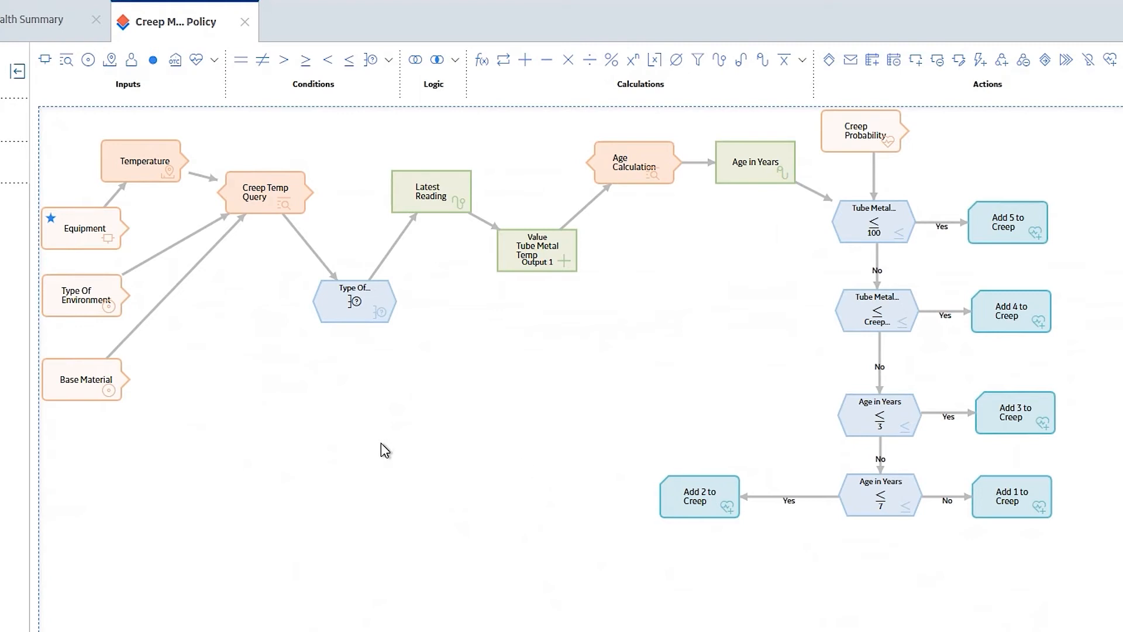
pyautogui.moveTo(314, 365)
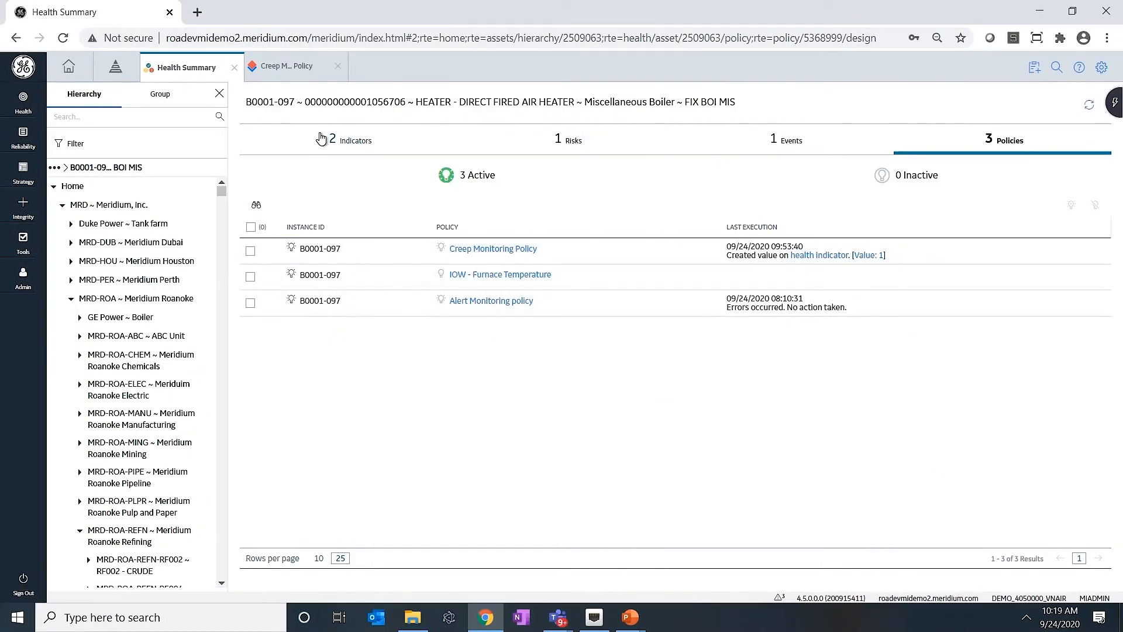
# - Show the heater's indicators, then bring up its generated policy recommendations
pyautogui.click(350, 139)
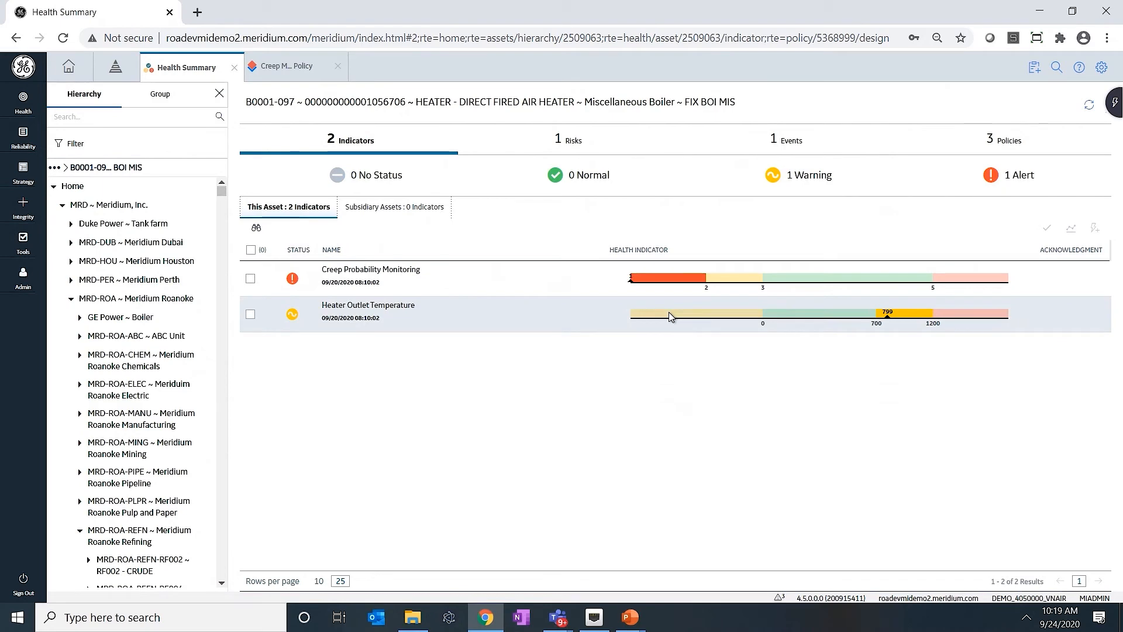
pyautogui.moveTo(544, 304)
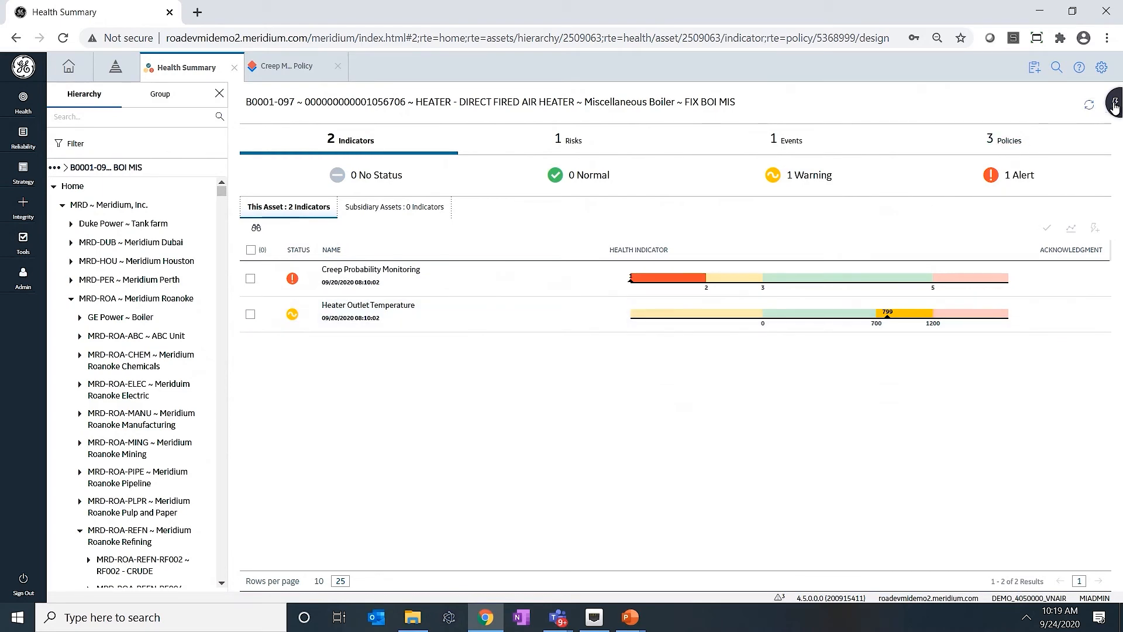
pyautogui.click(1113, 104)
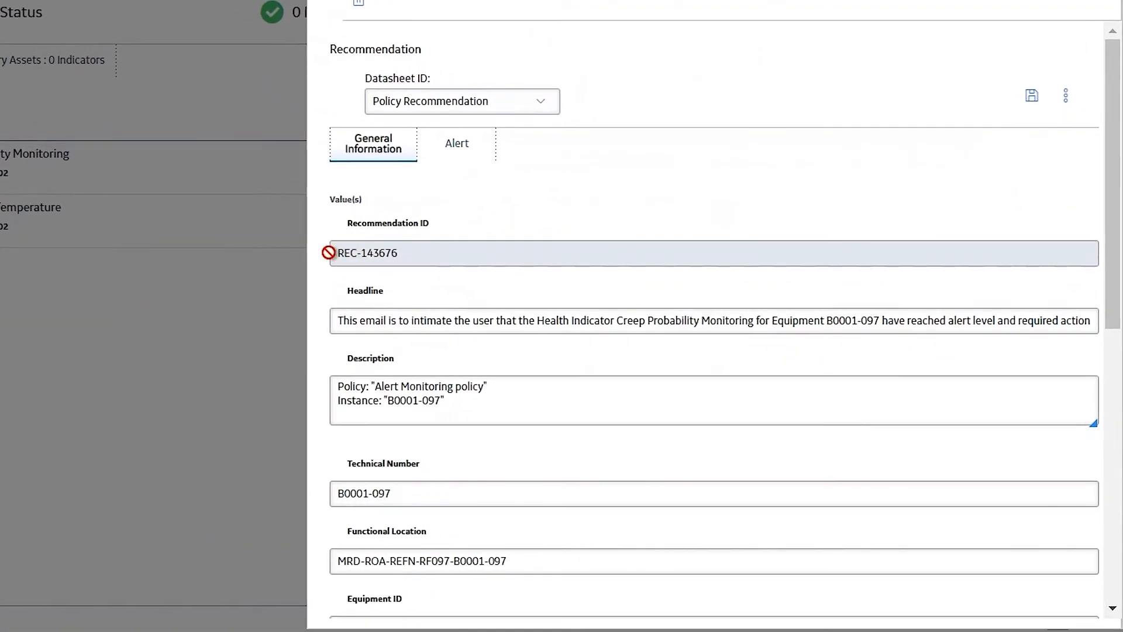
pyautogui.moveTo(441, 464)
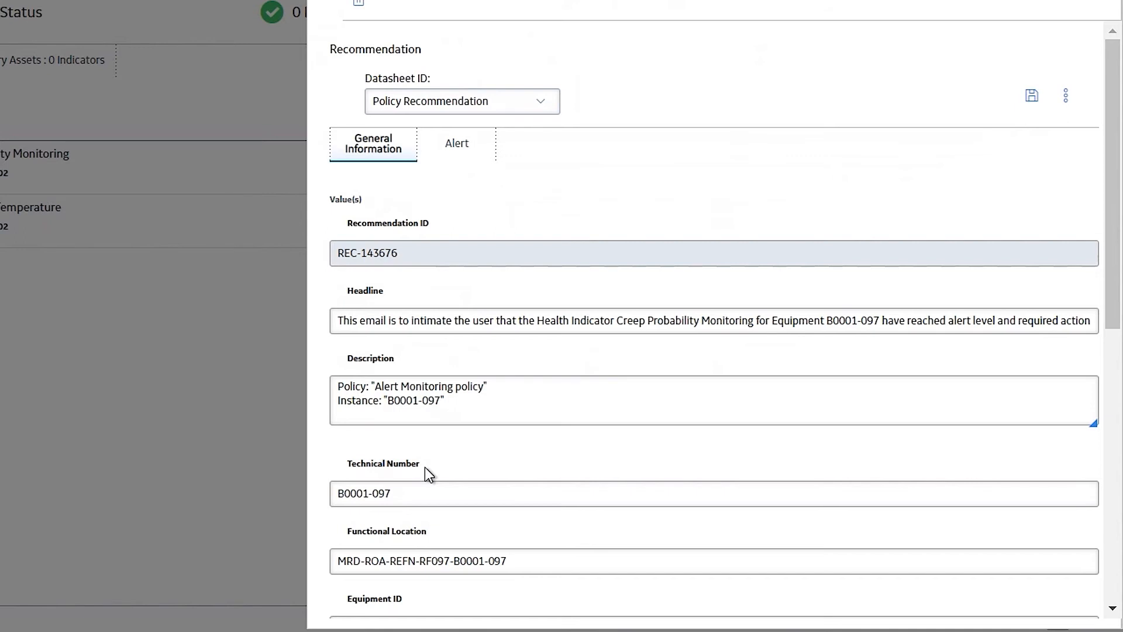
pyautogui.moveTo(433, 481)
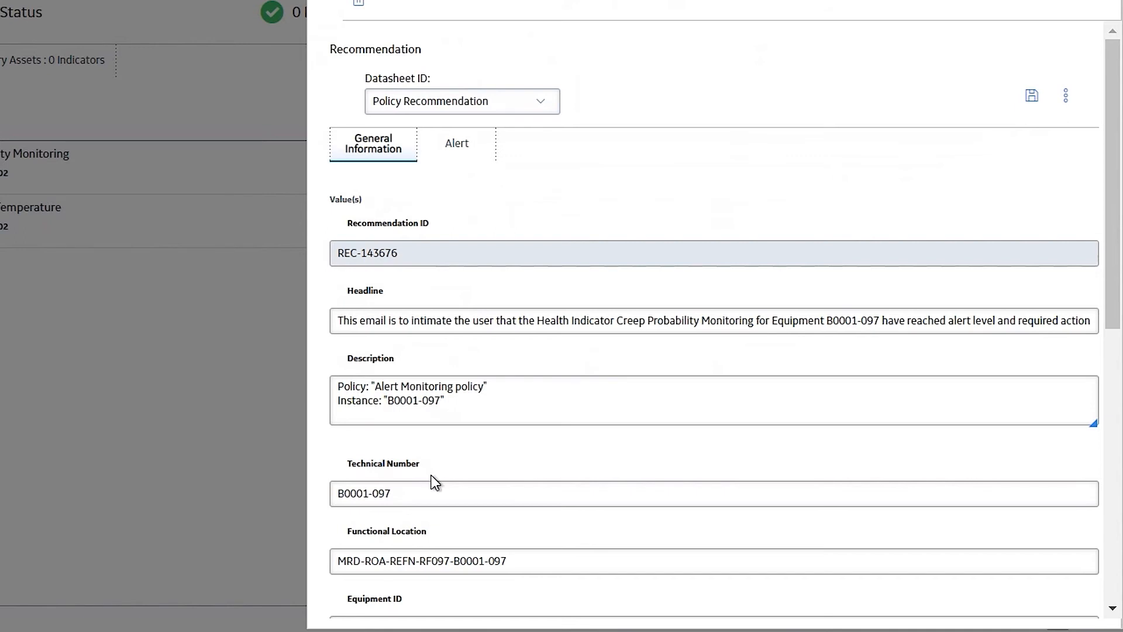
pyautogui.moveTo(338, 350)
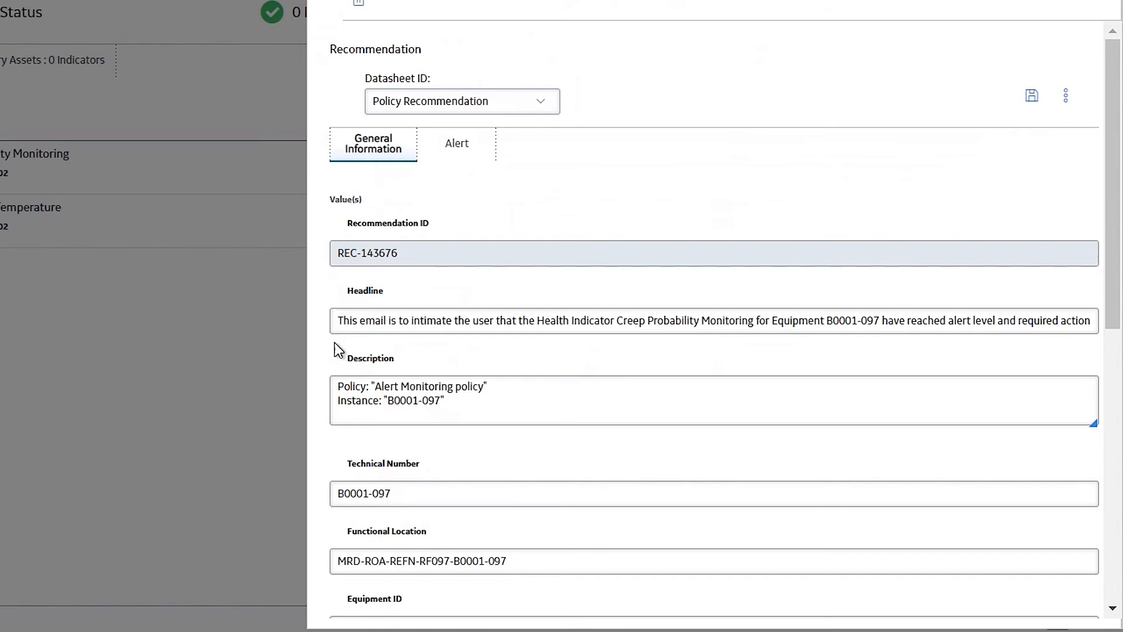